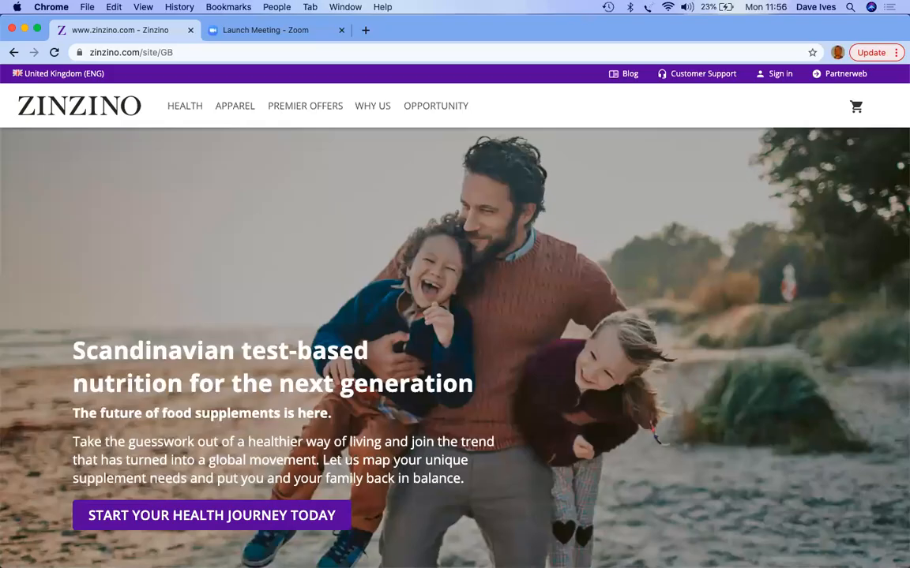
{"action": "mouse_move", "coordinate": [180, 291]}
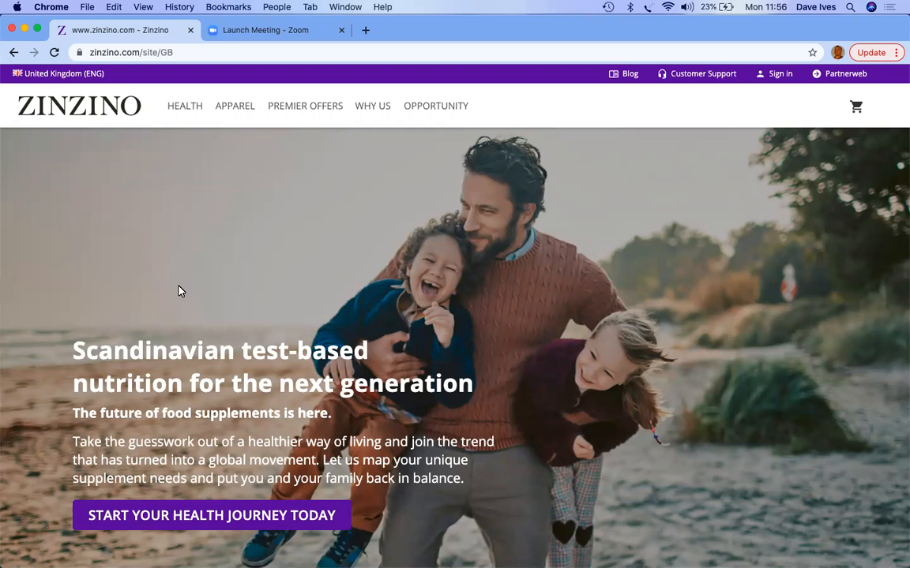
{"action": "mouse_move", "coordinate": [161, 230]}
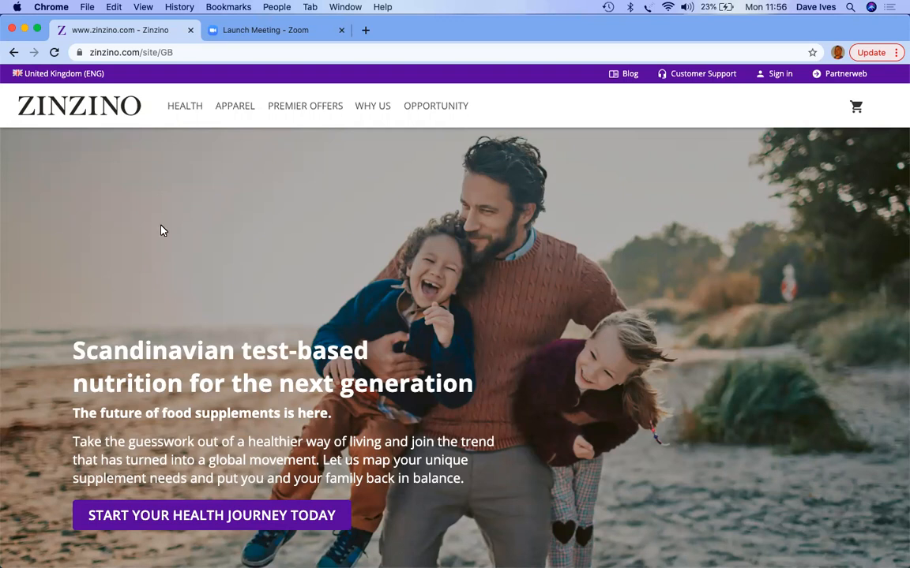
{"action": "mouse_move", "coordinate": [190, 218]}
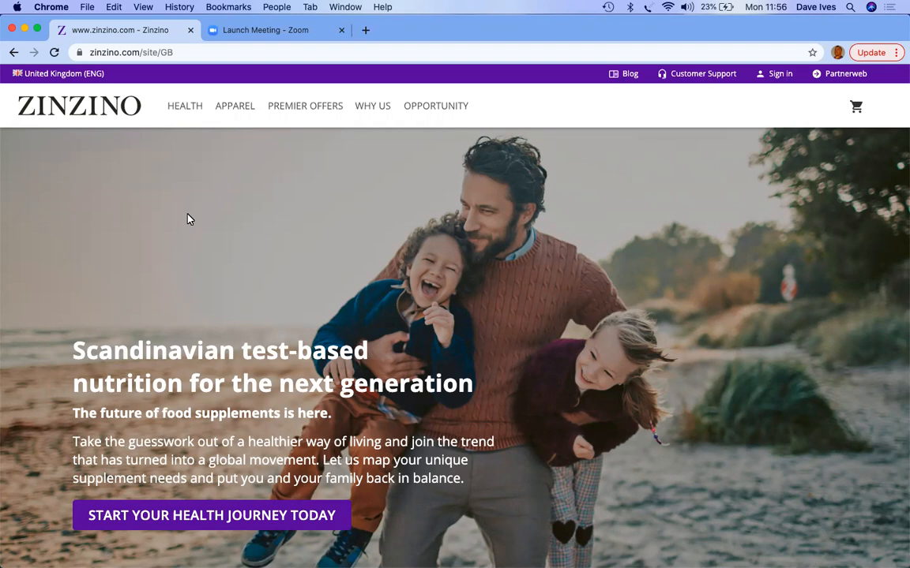
{"action": "mouse_move", "coordinate": [300, 161]}
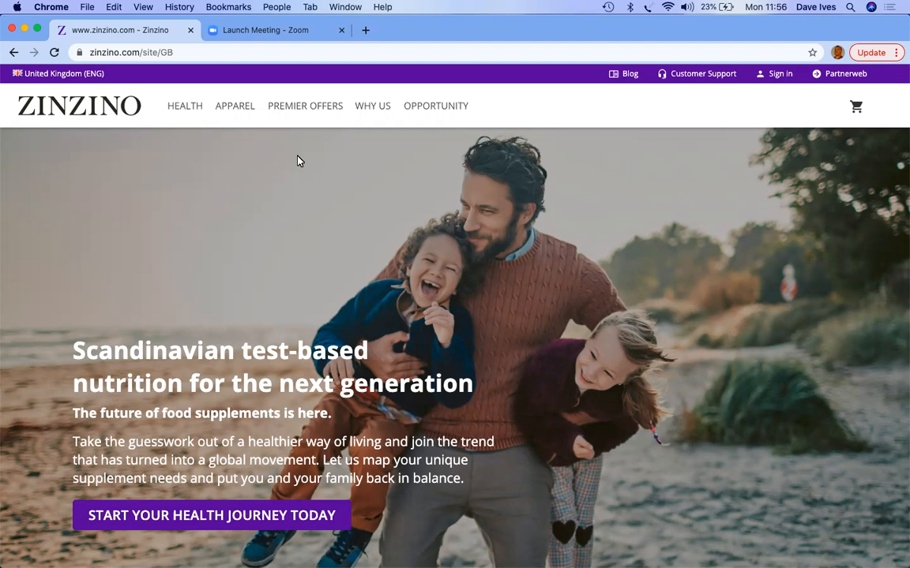
{"action": "mouse_move", "coordinate": [373, 106]}
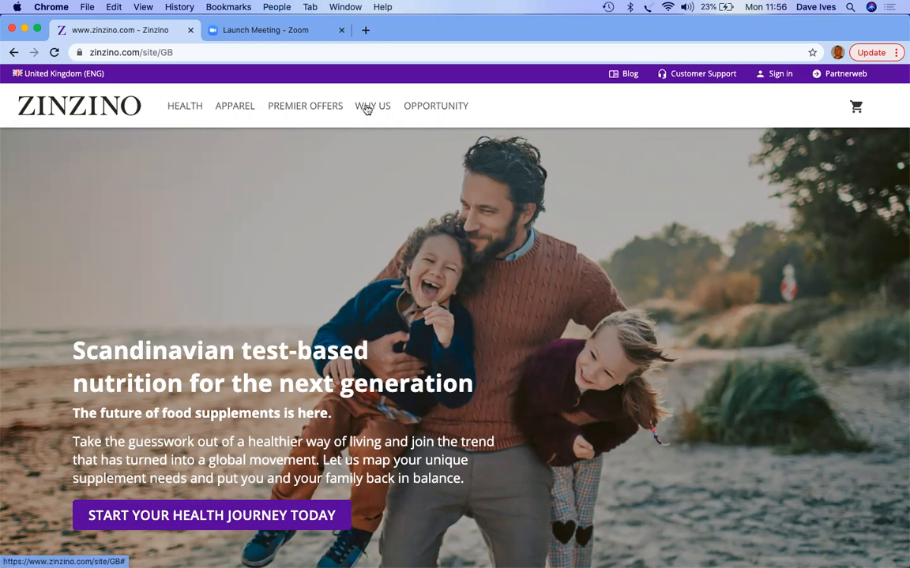
Step: Navigate from the Why Us menu to the Tools page
{"action": "left_click", "coordinate": [373, 106]}
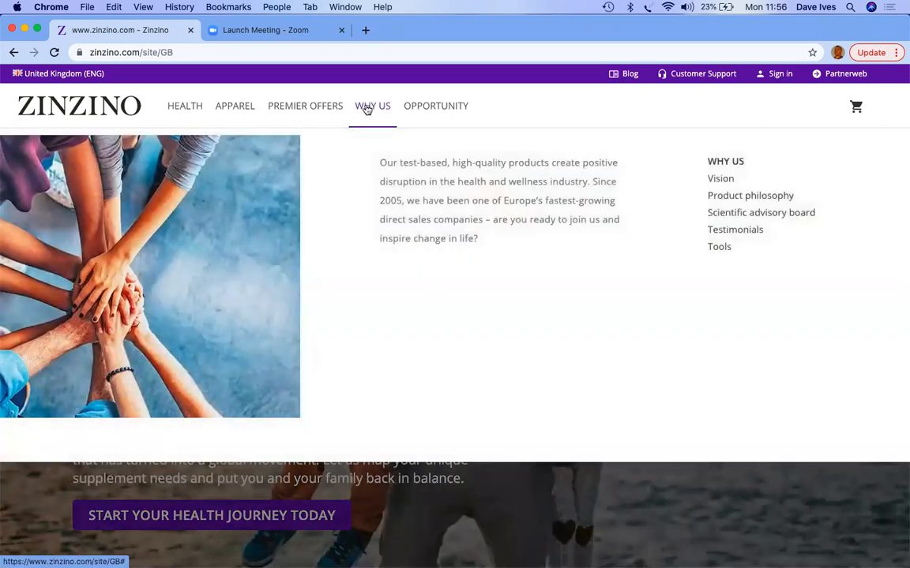
{"action": "mouse_move", "coordinate": [493, 310]}
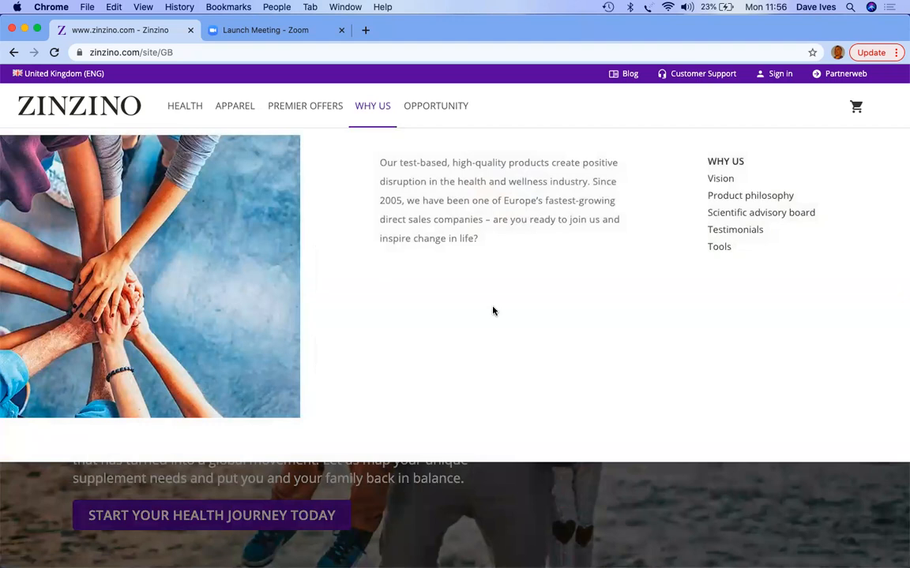
{"action": "mouse_move", "coordinate": [506, 306]}
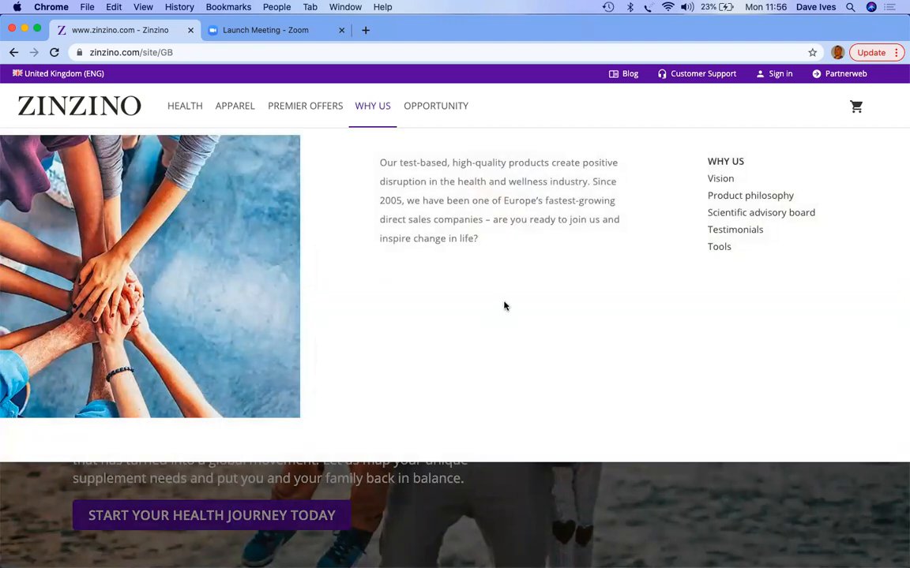
{"action": "mouse_move", "coordinate": [543, 296]}
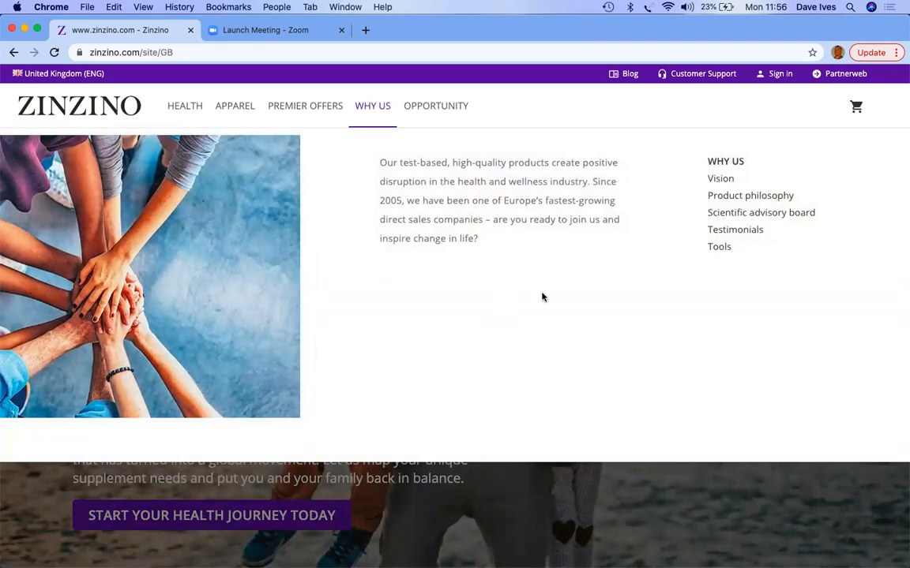
{"action": "left_click", "coordinate": [718, 247]}
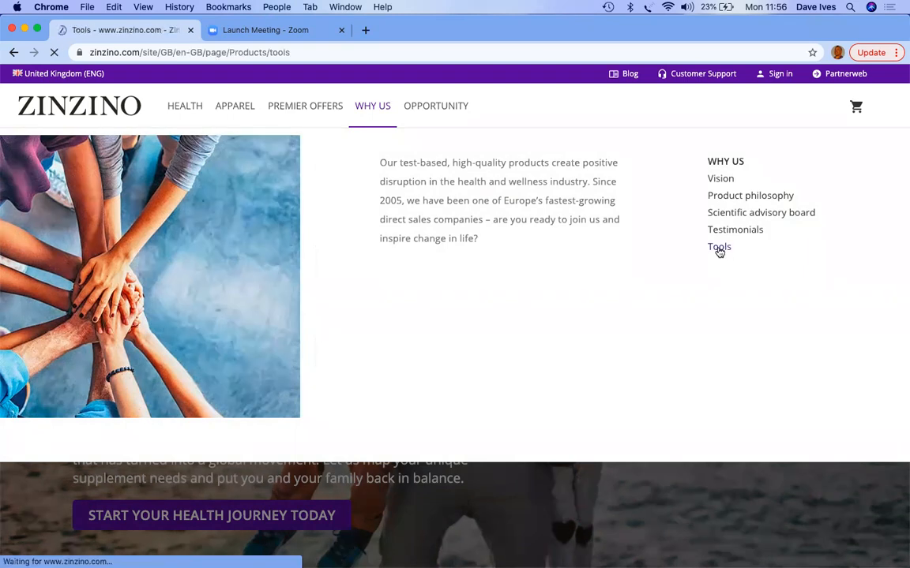
Step: Scroll down the Tools page past the video to the partner rules and Balance app section
{"action": "left_click", "coordinate": [718, 246]}
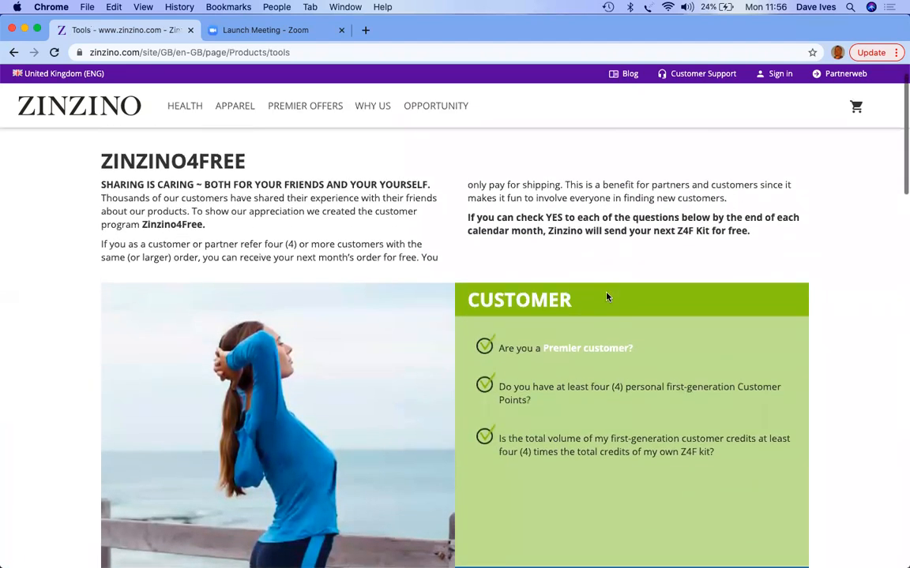
{"action": "scroll", "scroll_direction": "down", "scroll_amount": 3}
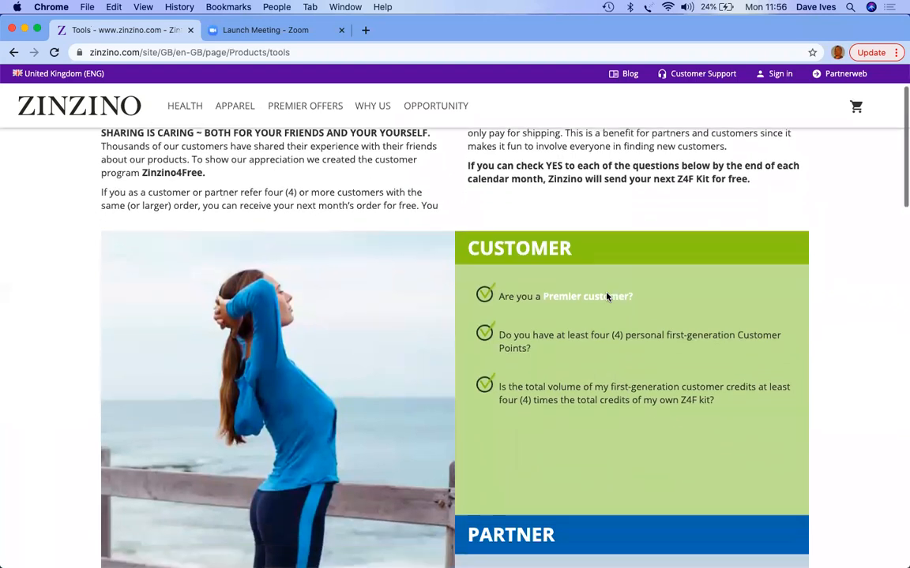
{"action": "scroll", "scroll_direction": "down", "scroll_amount": 3}
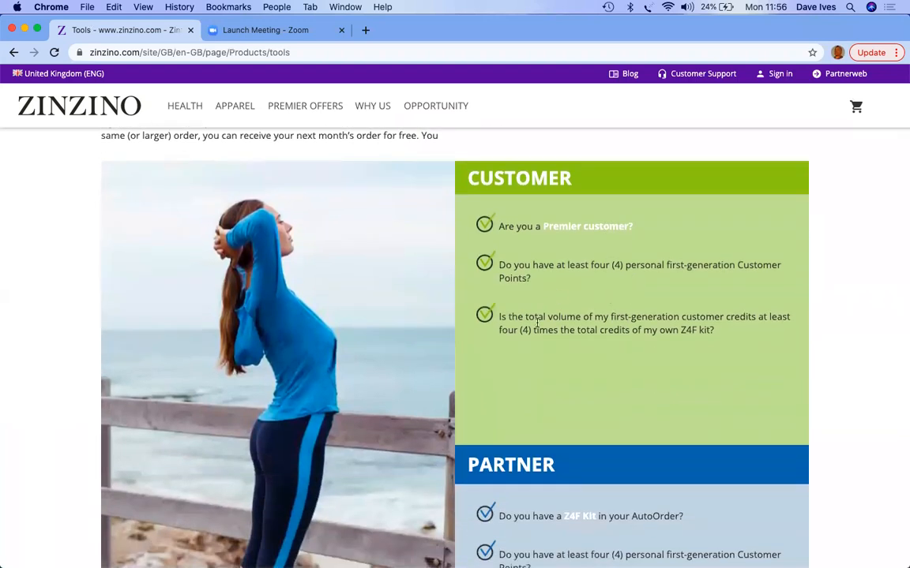
{"action": "mouse_move", "coordinate": [624, 386]}
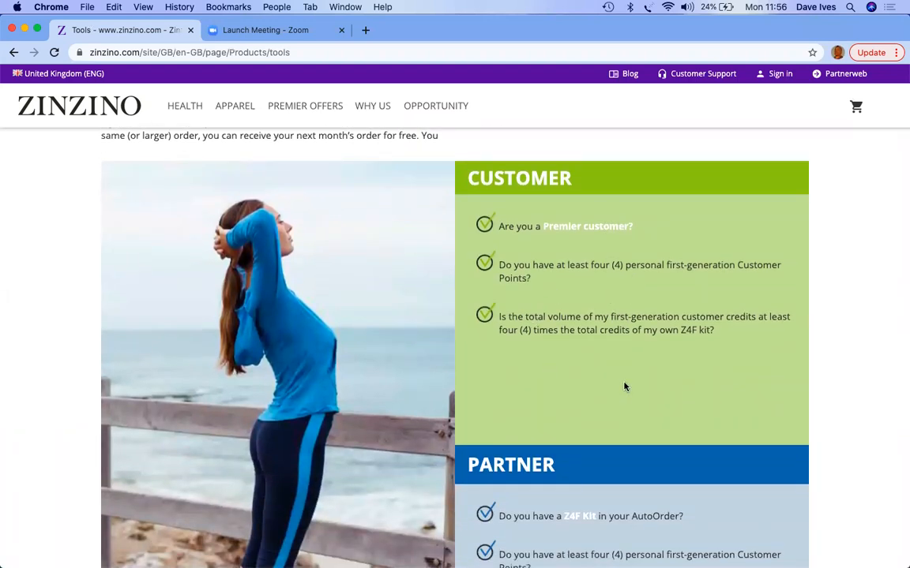
{"action": "scroll", "scroll_direction": "down", "scroll_amount": 3}
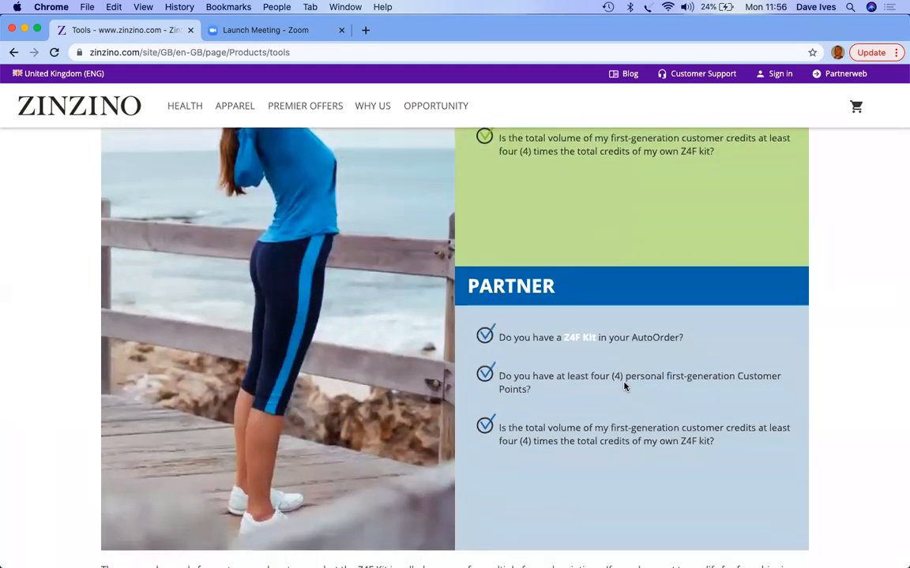
{"action": "scroll", "scroll_direction": "down", "scroll_amount": 3}
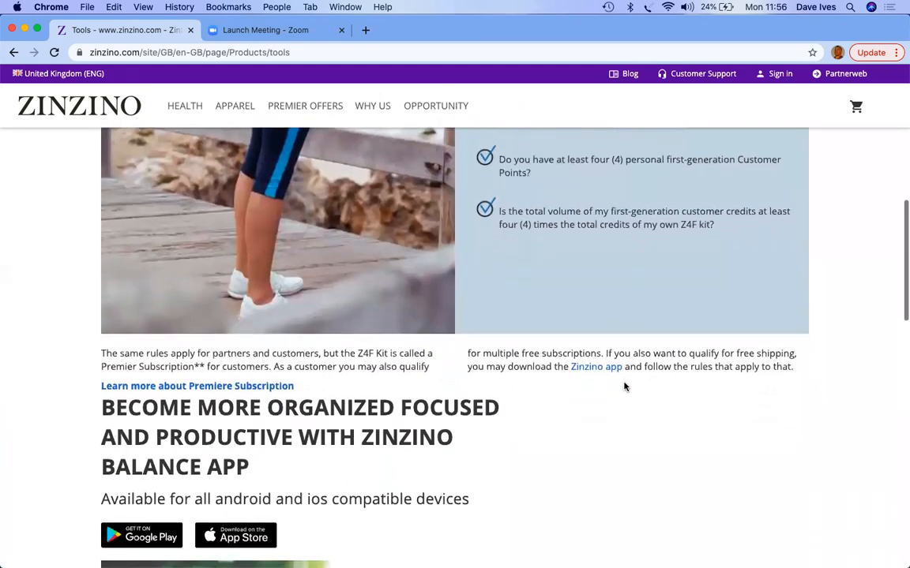
{"action": "scroll", "scroll_direction": "down", "scroll_amount": 3}
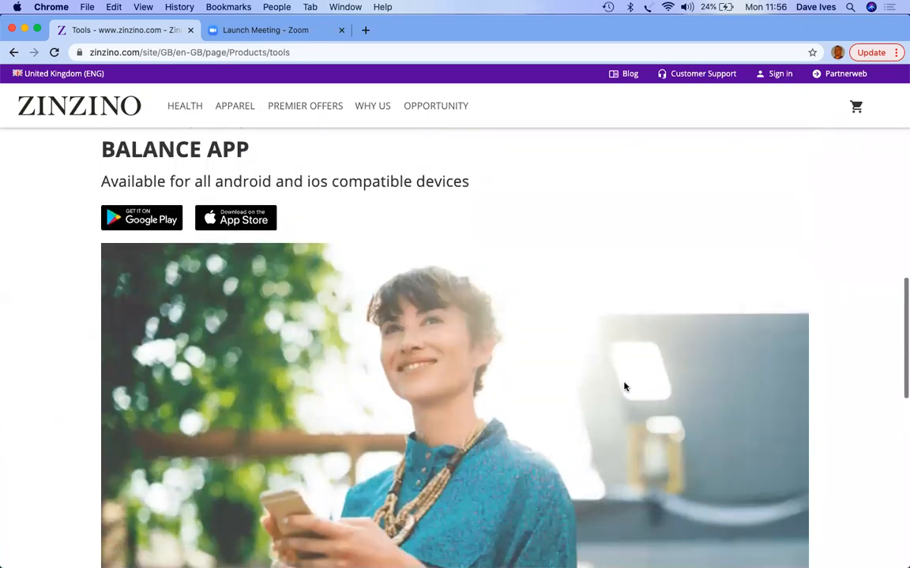
{"action": "mouse_move", "coordinate": [562, 189]}
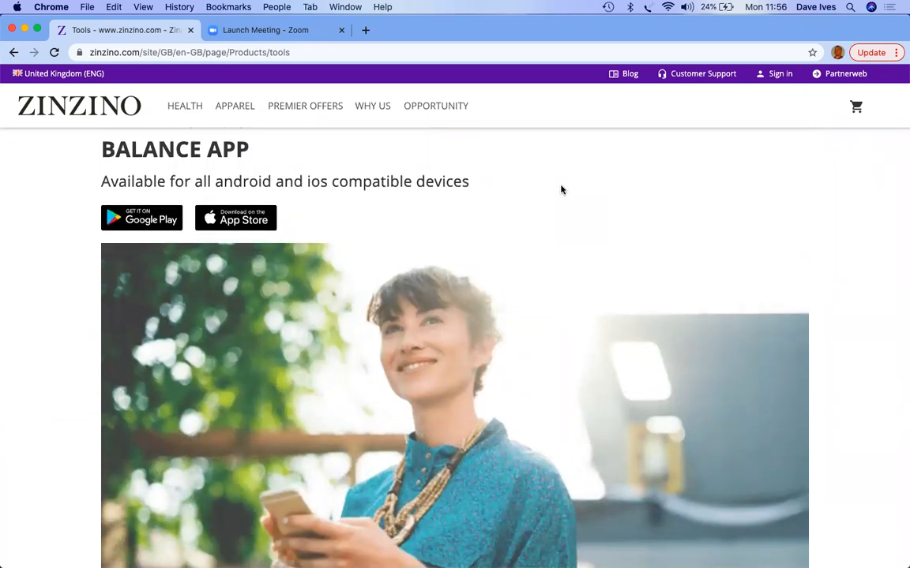
Step: Continue to the page end, showing the health-point reward levels from Freshman Yellow to Master Purple
{"action": "scroll", "scroll_direction": "down", "scroll_amount": 3}
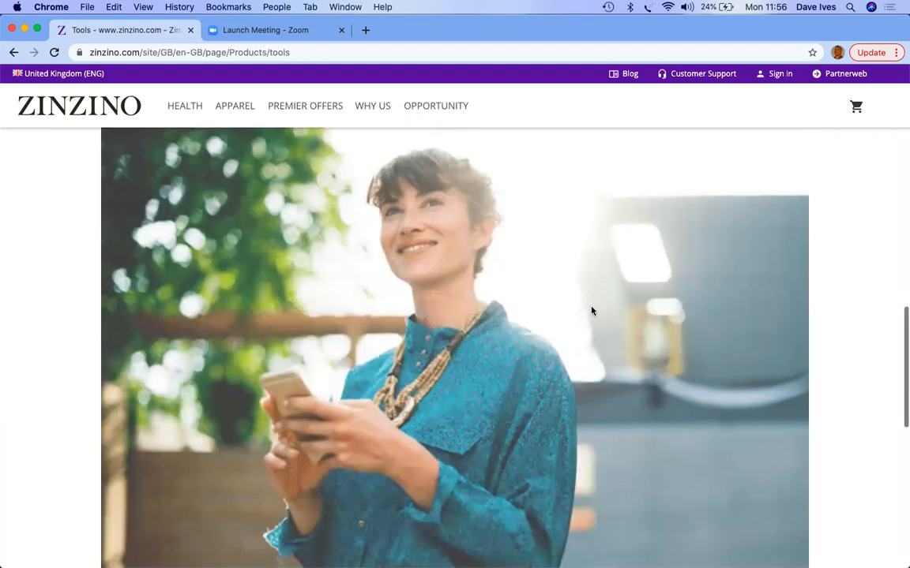
{"action": "scroll", "scroll_direction": "down", "scroll_amount": 3}
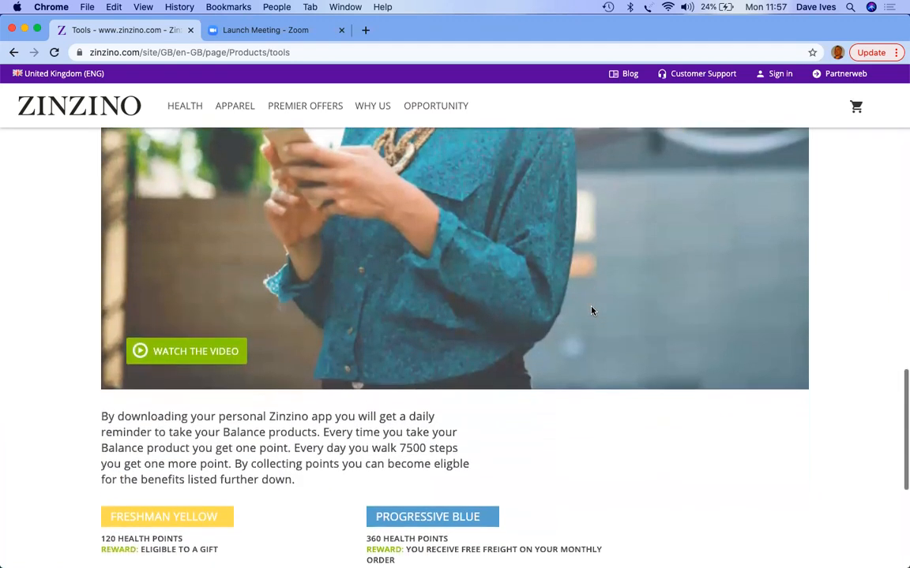
{"action": "scroll", "scroll_direction": "down", "scroll_amount": 3}
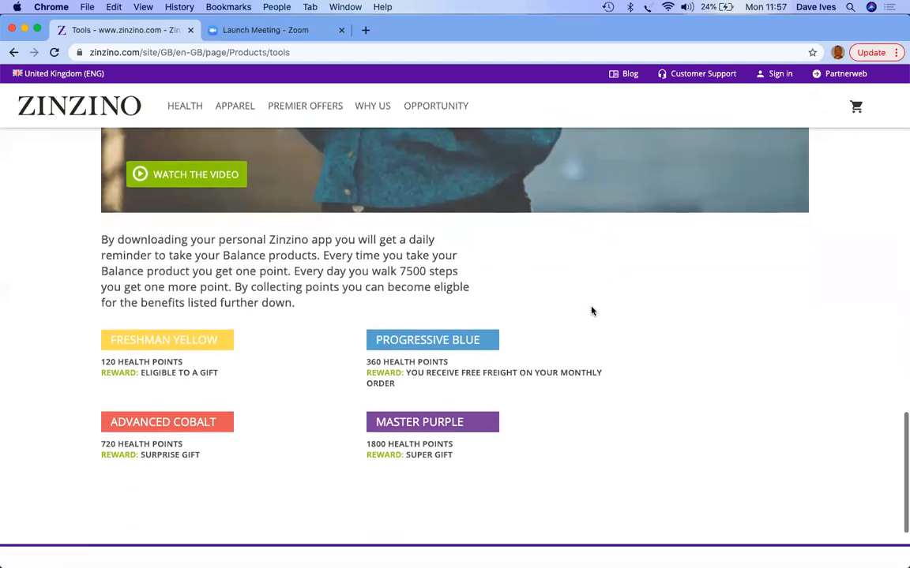
{"action": "scroll", "scroll_direction": "down", "scroll_amount": 3}
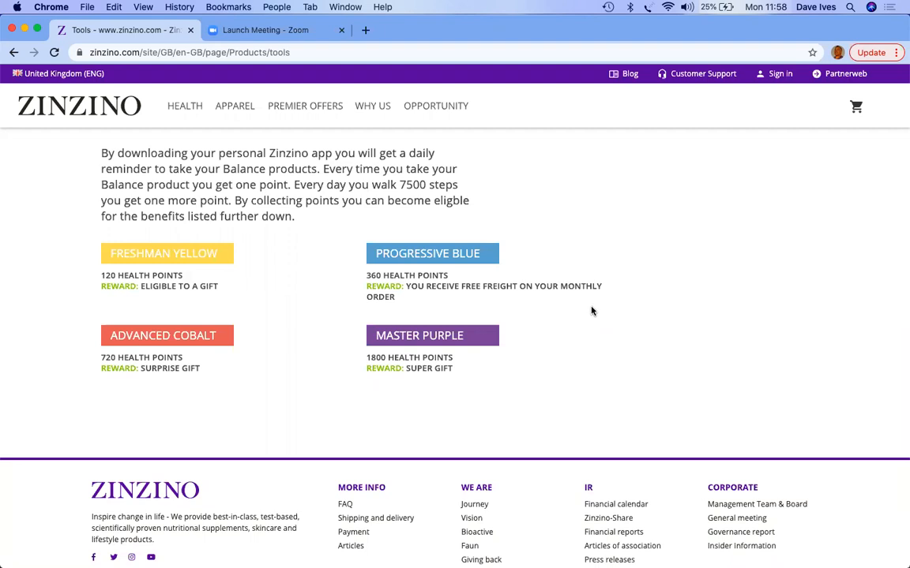
Step: Scroll back and forth through the free-product rules on the Tools page
{"action": "scroll", "scroll_direction": "up", "scroll_amount": 3}
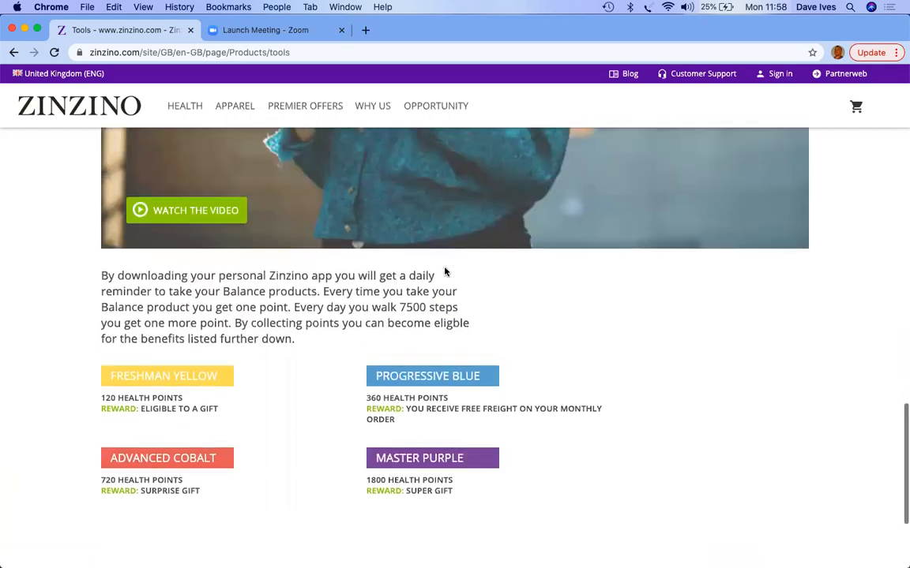
{"action": "scroll", "scroll_direction": "down", "scroll_amount": 3}
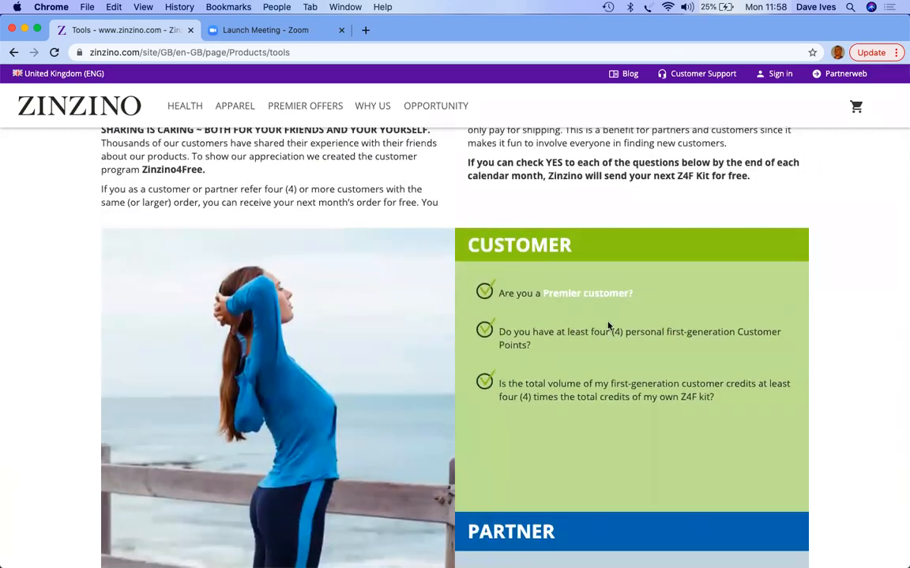
{"action": "scroll", "scroll_direction": "down", "scroll_amount": 3}
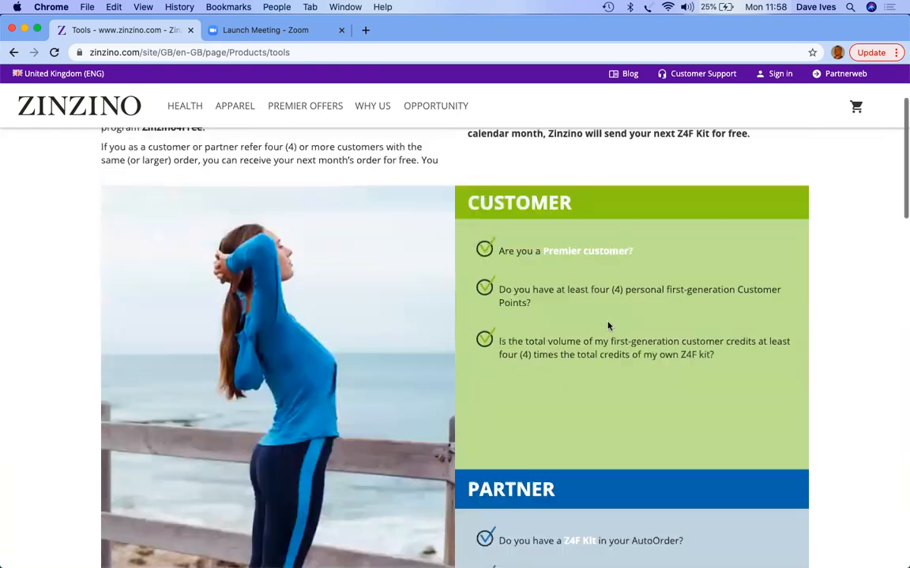
{"action": "scroll", "scroll_direction": "down", "scroll_amount": 3}
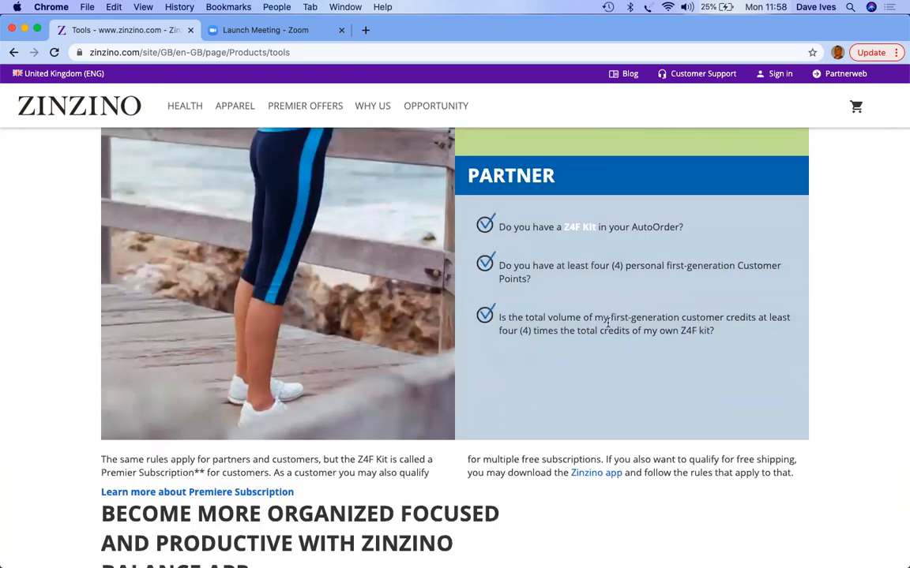
{"action": "mouse_move", "coordinate": [589, 350]}
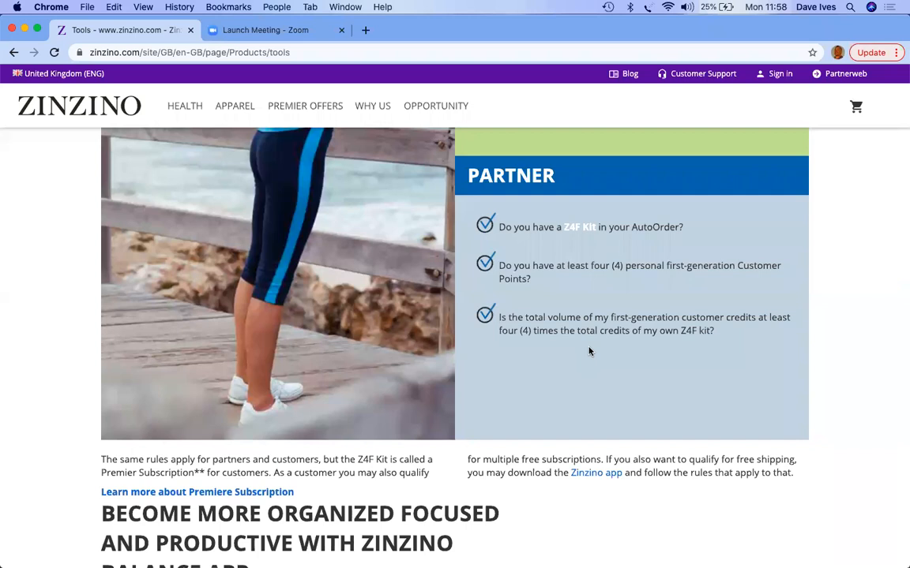
{"action": "scroll", "scroll_direction": "up", "scroll_amount": 3}
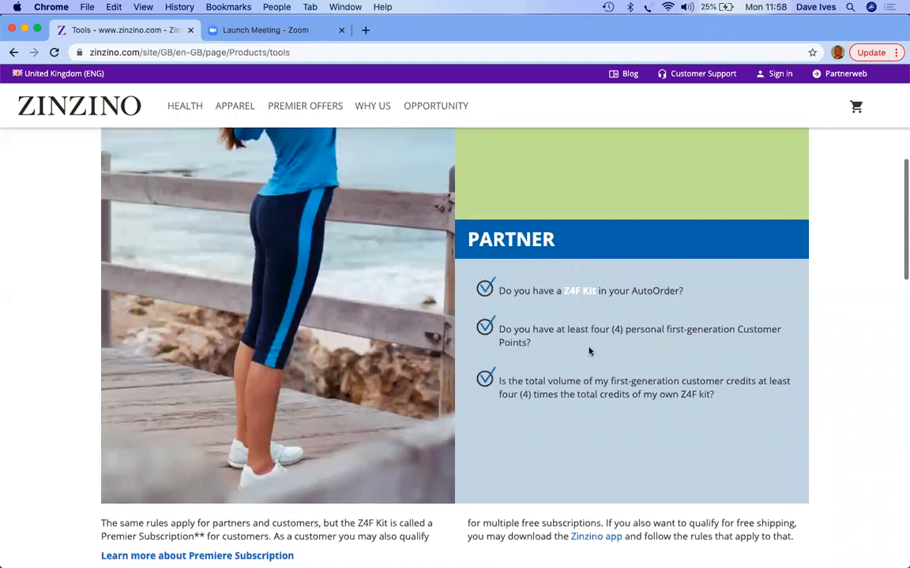
{"action": "scroll", "scroll_direction": "up", "scroll_amount": 3}
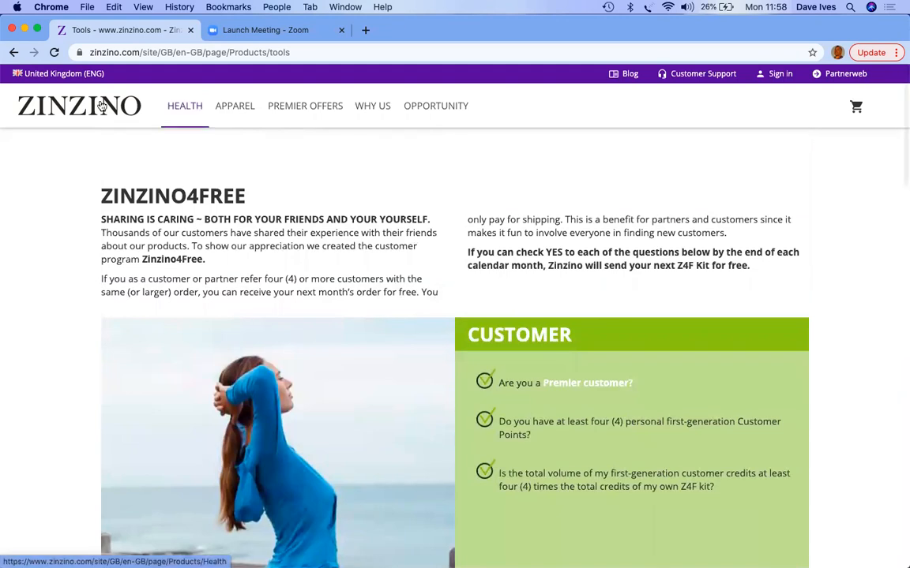
Step: Return to the Zinzino home page, then reopen the Tools page from the Why Us menu
{"action": "left_click", "coordinate": [79, 106]}
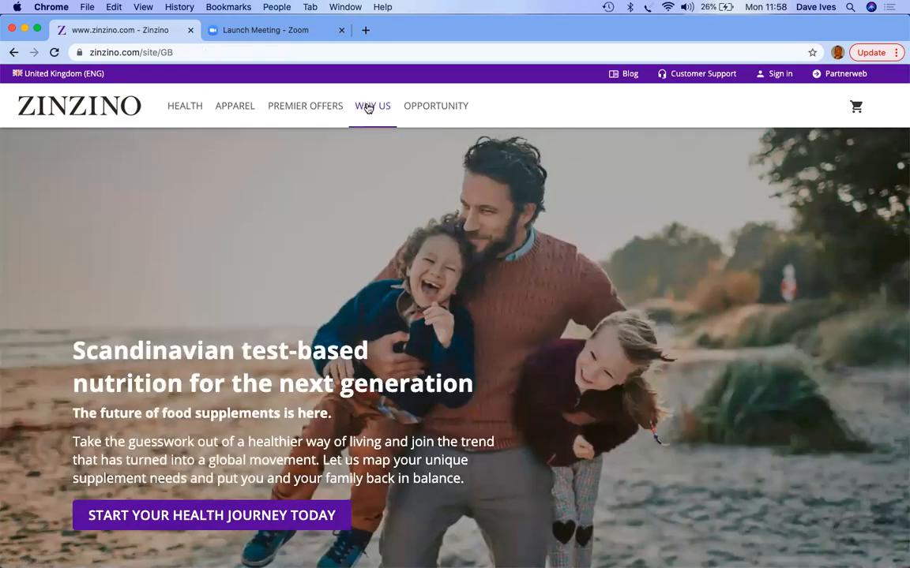
{"action": "left_click", "coordinate": [373, 106]}
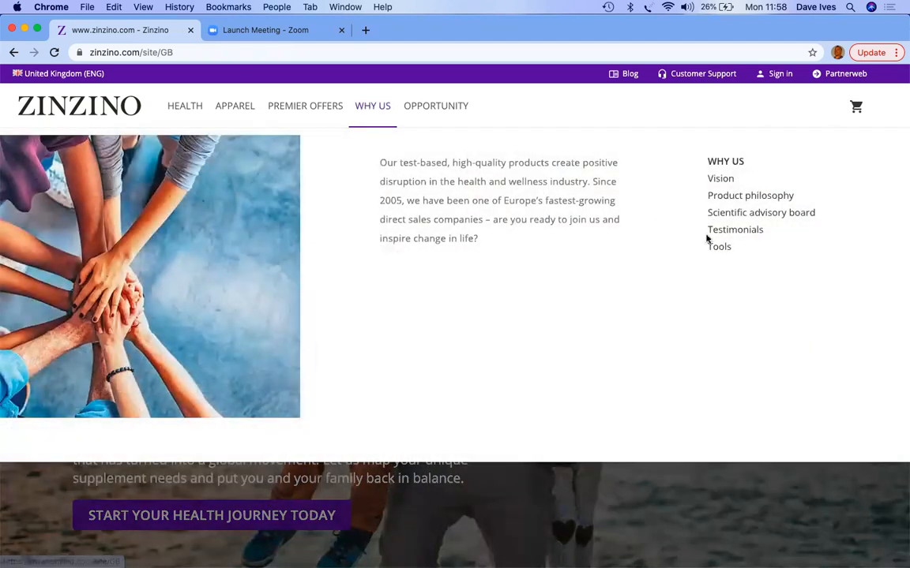
{"action": "left_click", "coordinate": [719, 246]}
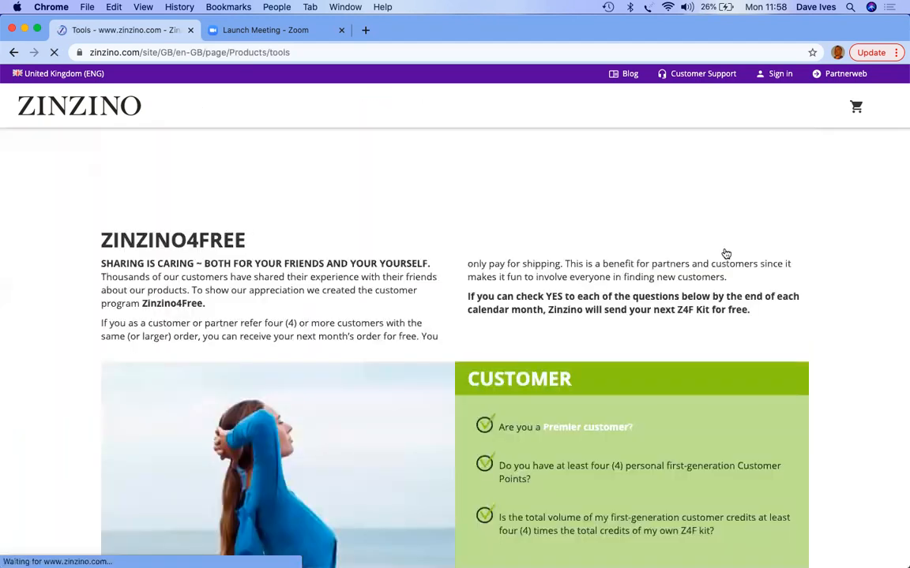
Step: Scroll past the Zinzino4Free customer and partner checklists down to the Balance app heading
{"action": "scroll", "scroll_direction": "down", "scroll_amount": 3}
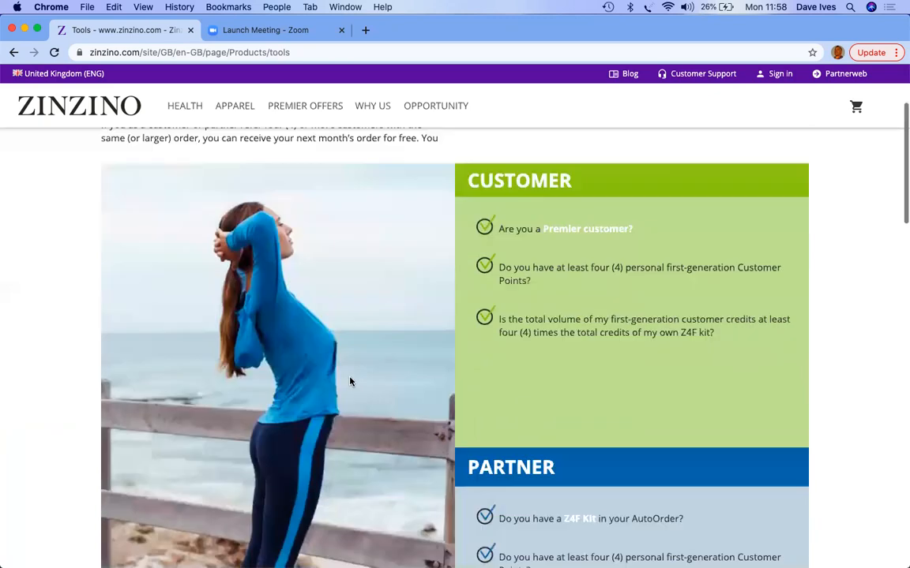
{"action": "scroll", "scroll_direction": "down", "scroll_amount": 3}
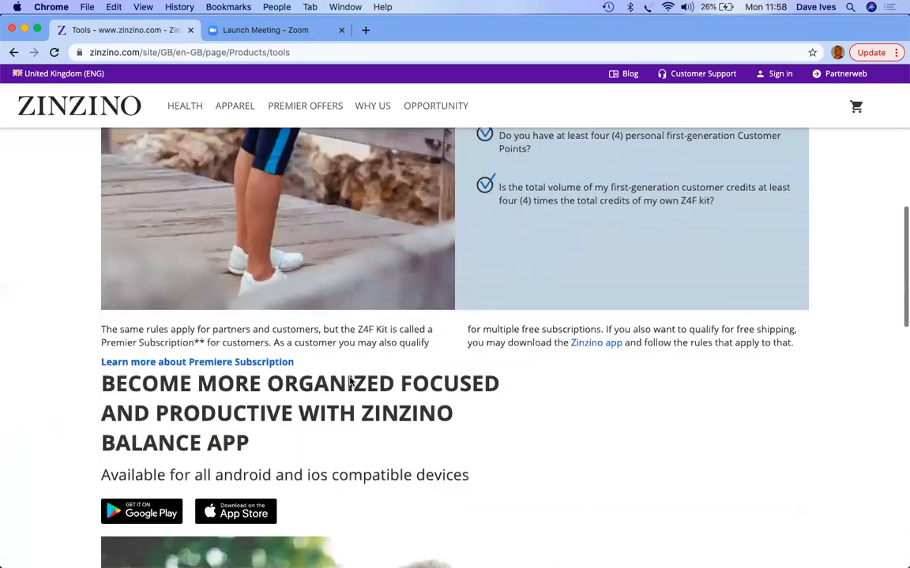
{"action": "scroll", "scroll_direction": "up", "scroll_amount": 3}
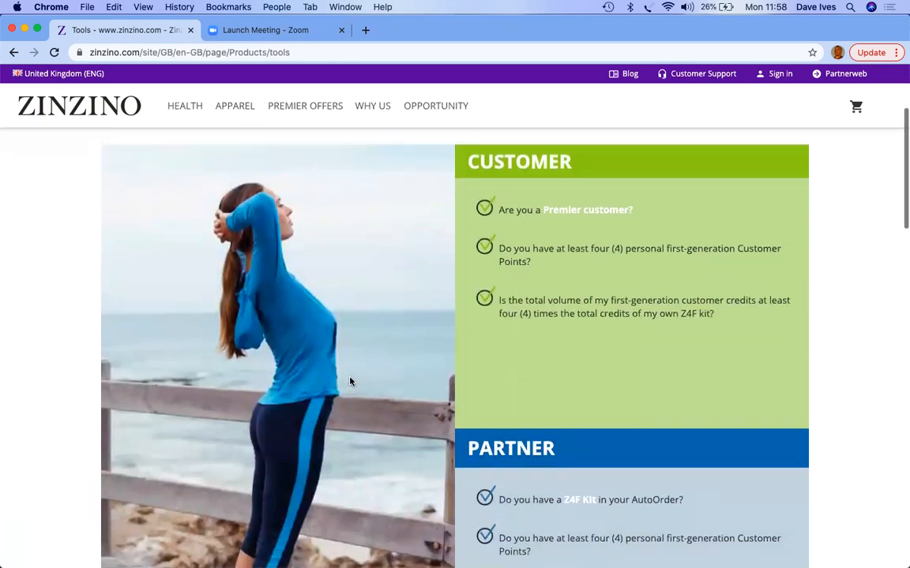
{"action": "scroll", "scroll_direction": "up", "scroll_amount": 3}
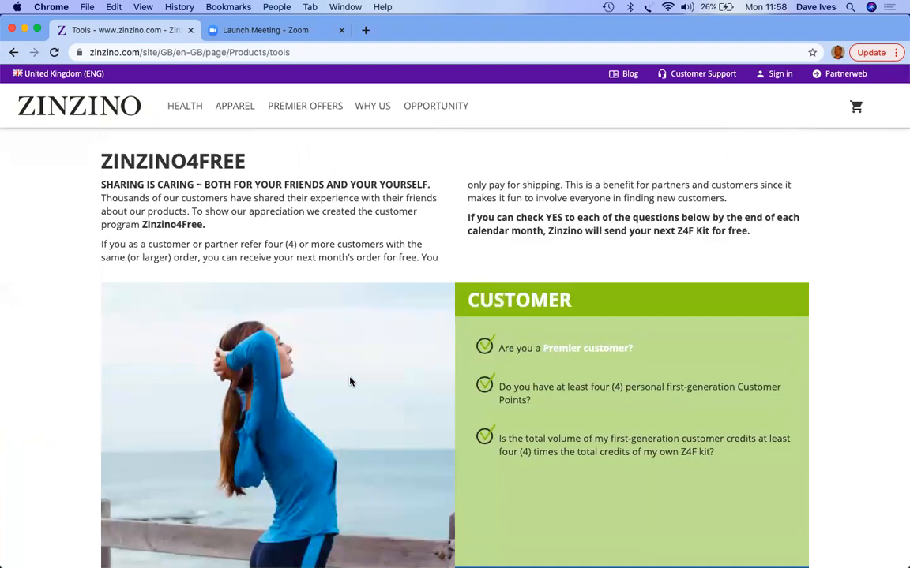
{"action": "scroll", "scroll_direction": "down", "scroll_amount": 3}
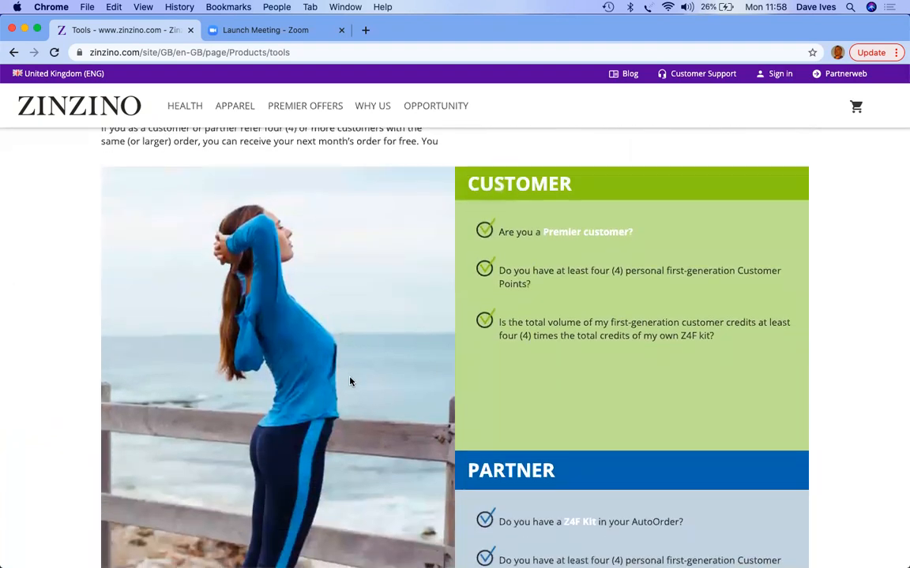
{"action": "scroll", "scroll_direction": "down", "scroll_amount": 3}
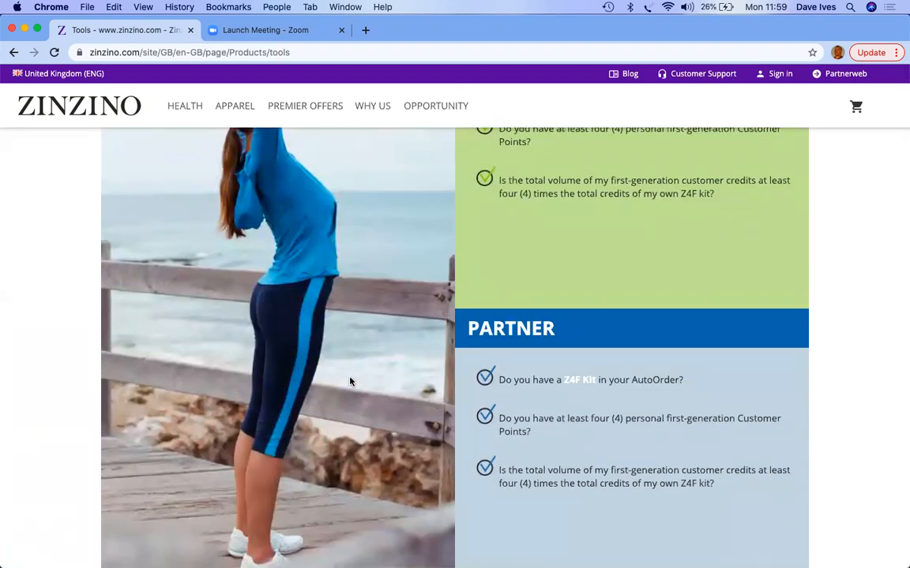
{"action": "scroll", "scroll_direction": "down", "scroll_amount": 3}
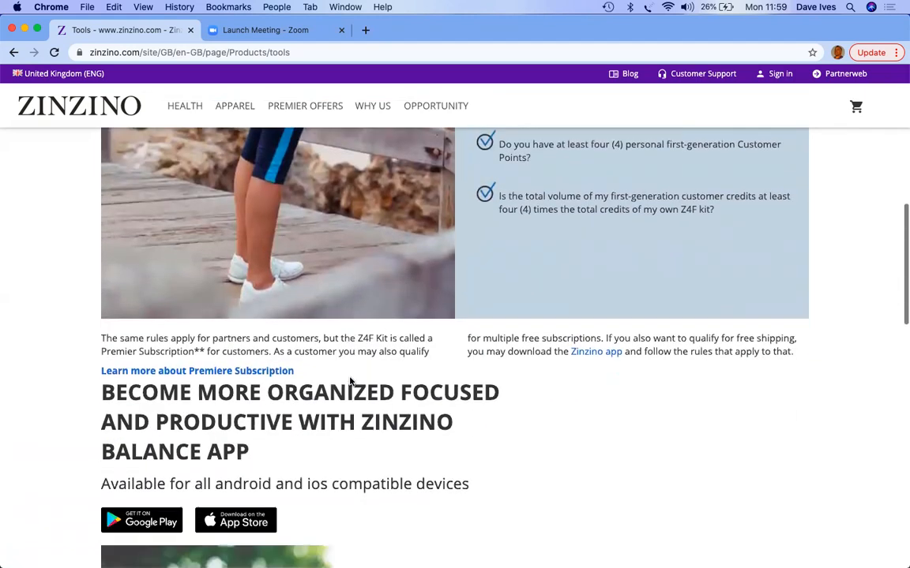